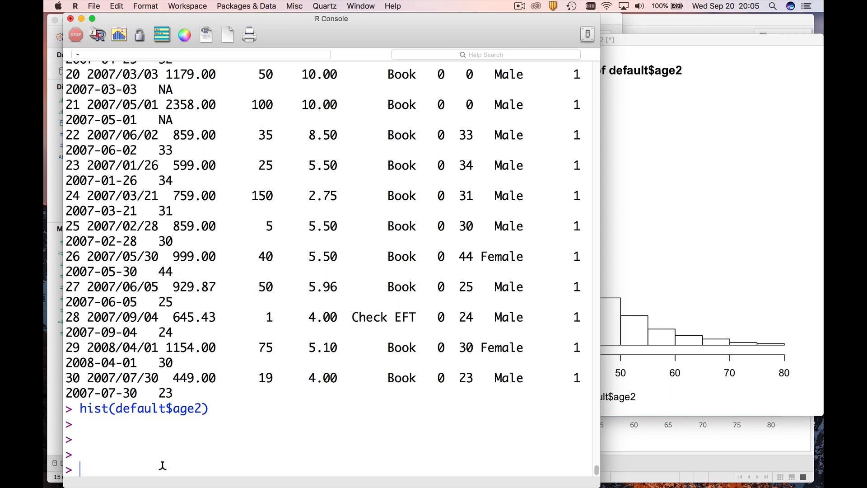
- Draw a histogram of default$downpmt with hist()
{"action": "type", "text": "hist()"}
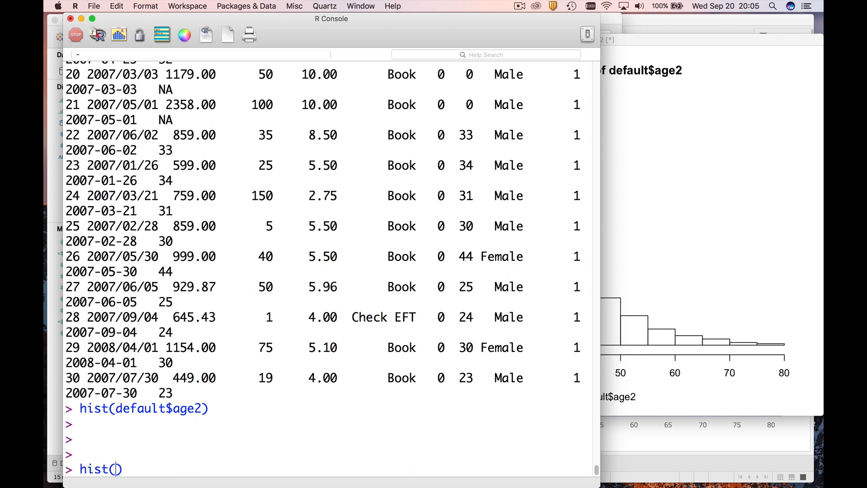
{"action": "type", "text": "default$downpmt"}
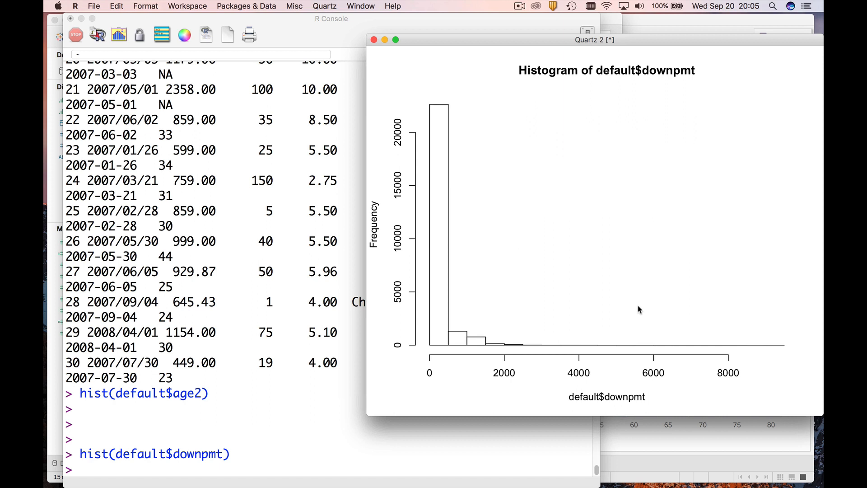
{"action": "mouse_move", "coordinate": [628, 315]}
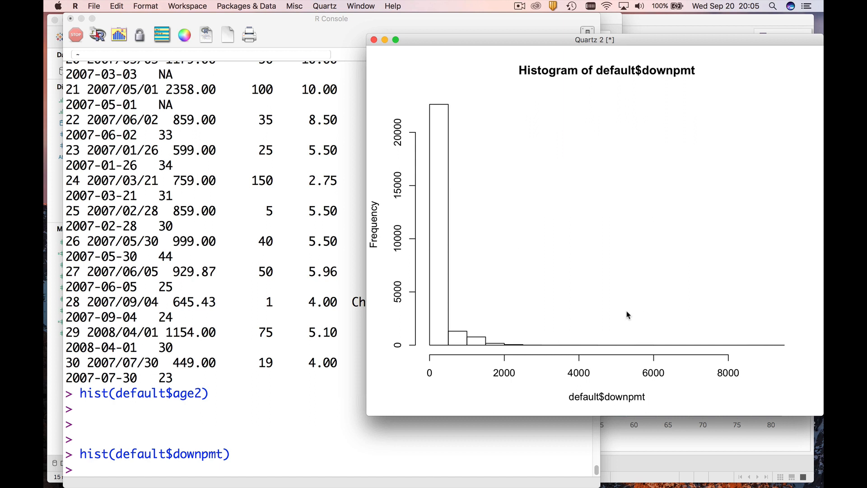
{"action": "mouse_move", "coordinate": [549, 332]}
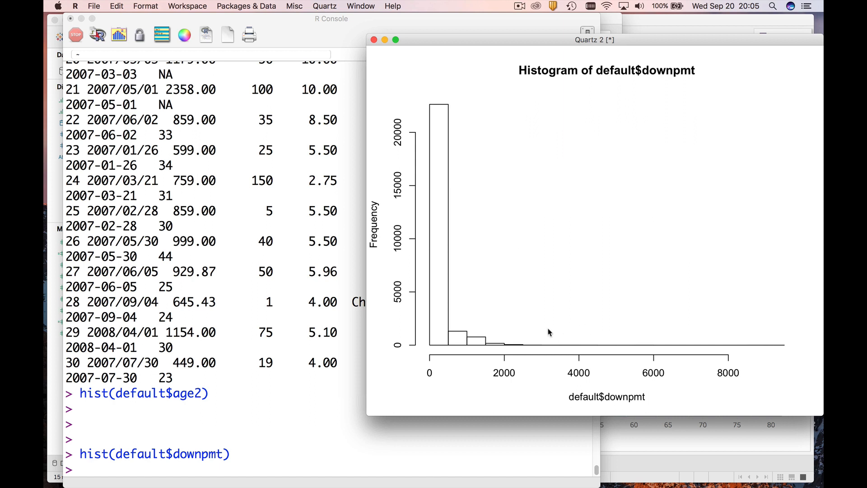
{"action": "mouse_move", "coordinate": [498, 352]}
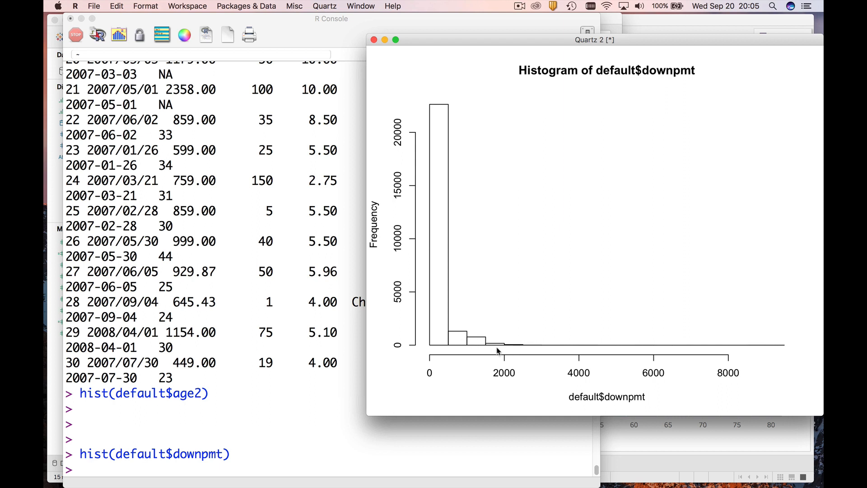
{"action": "mouse_move", "coordinate": [431, 348]}
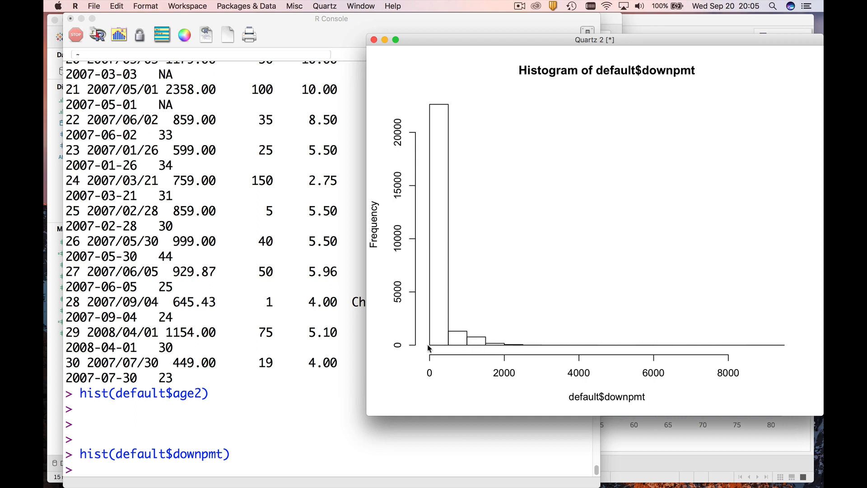
{"action": "mouse_move", "coordinate": [452, 347]}
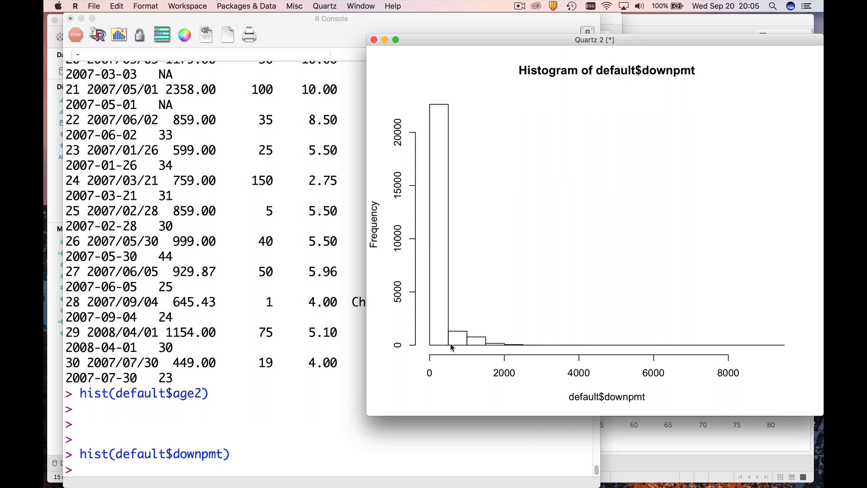
{"action": "mouse_move", "coordinate": [448, 357]}
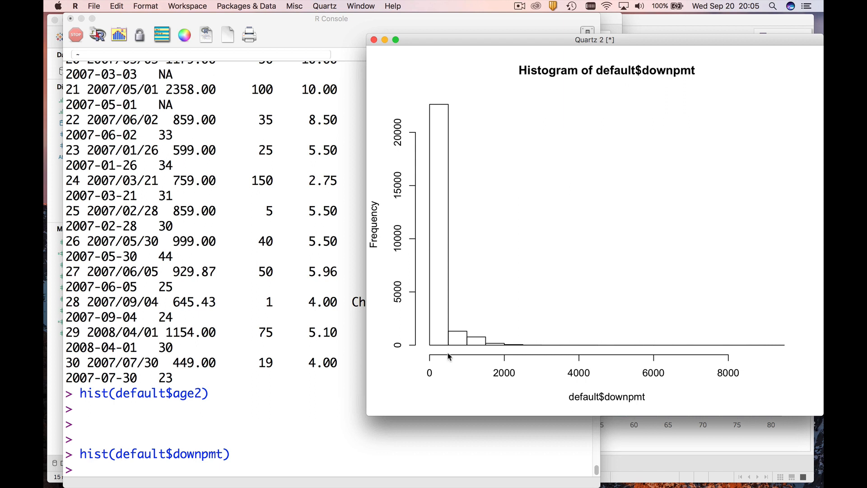
{"action": "mouse_move", "coordinate": [440, 323]}
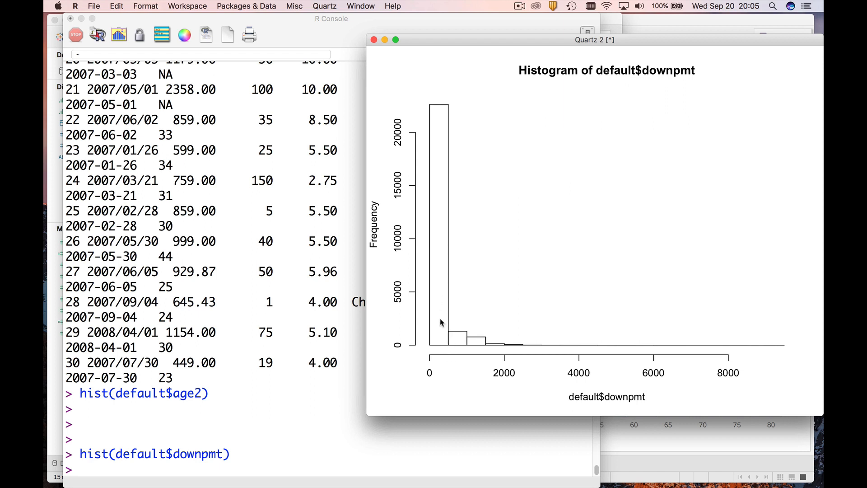
{"action": "mouse_move", "coordinate": [434, 343]}
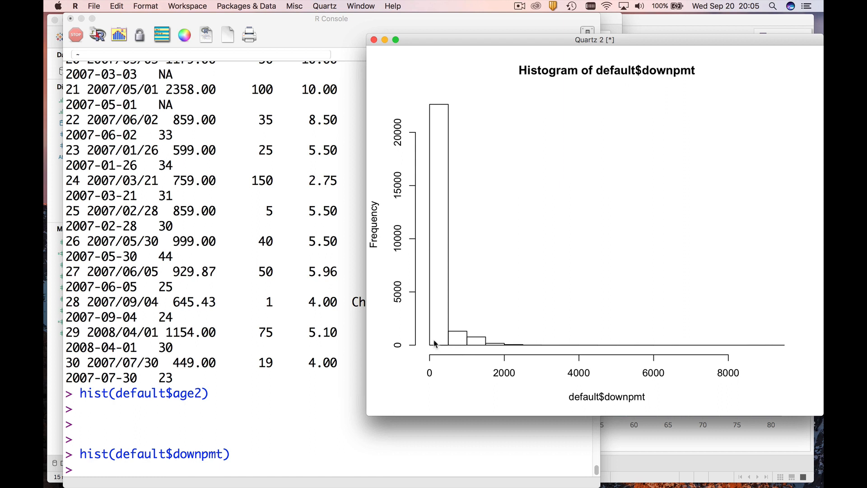
{"action": "mouse_move", "coordinate": [786, 349]}
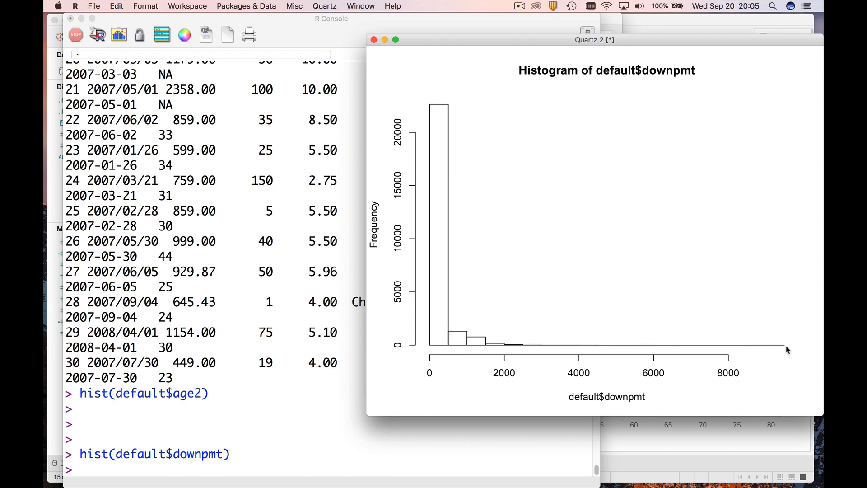
{"action": "mouse_move", "coordinate": [780, 347]}
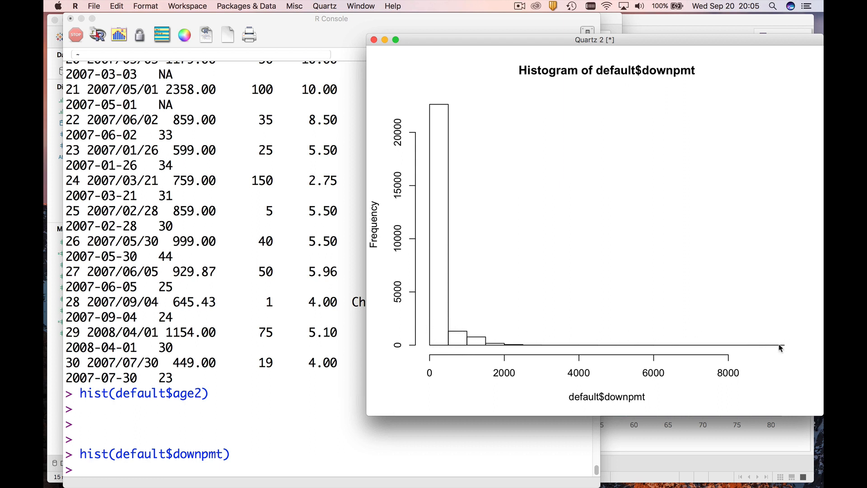
{"action": "mouse_move", "coordinate": [786, 351]}
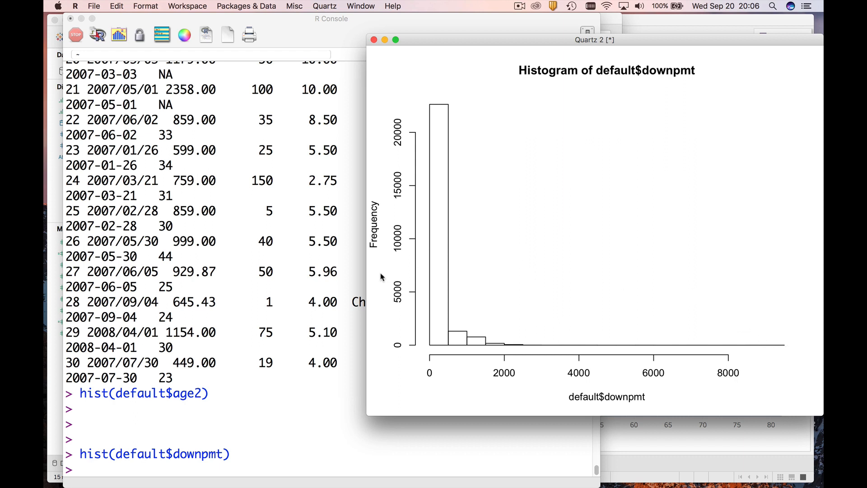
{"action": "mouse_move", "coordinate": [313, 319]}
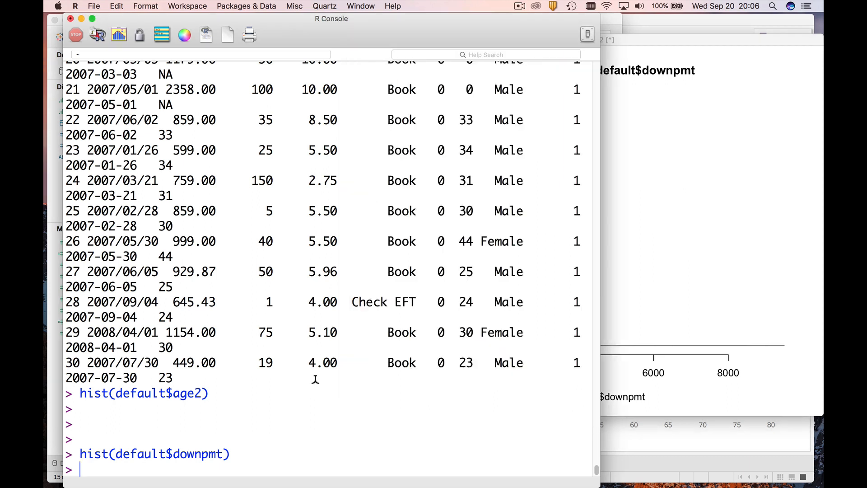
{"action": "mouse_move", "coordinate": [315, 387]}
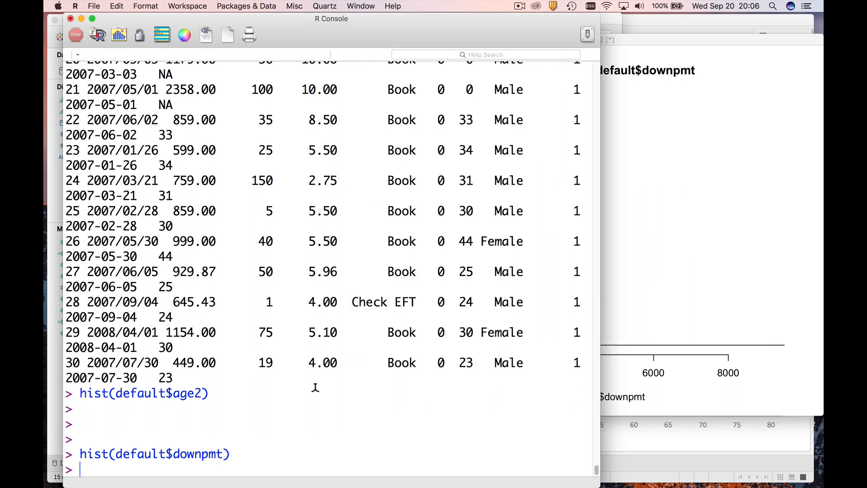
- Draw the histogram of log(default$downpmt+1) in the Quartz window
{"action": "type", "text": "hist(default$downpmt)"}
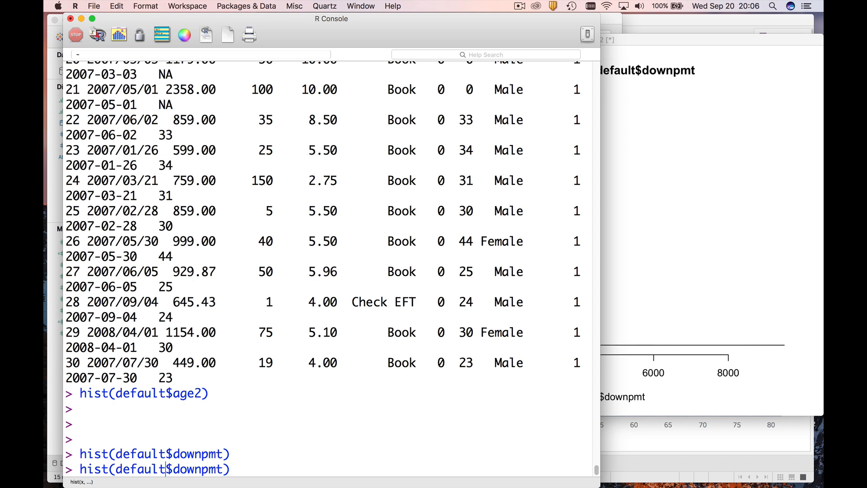
{"action": "type", "text": "log"}
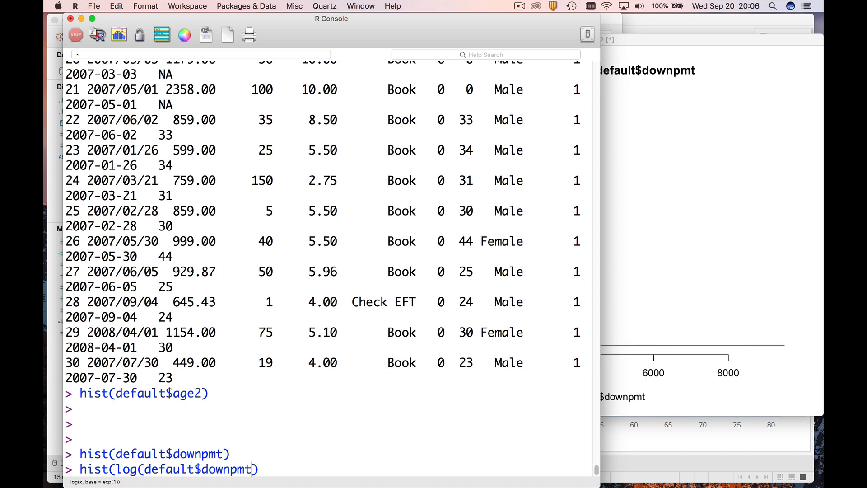
{"action": "type", "text": ","}
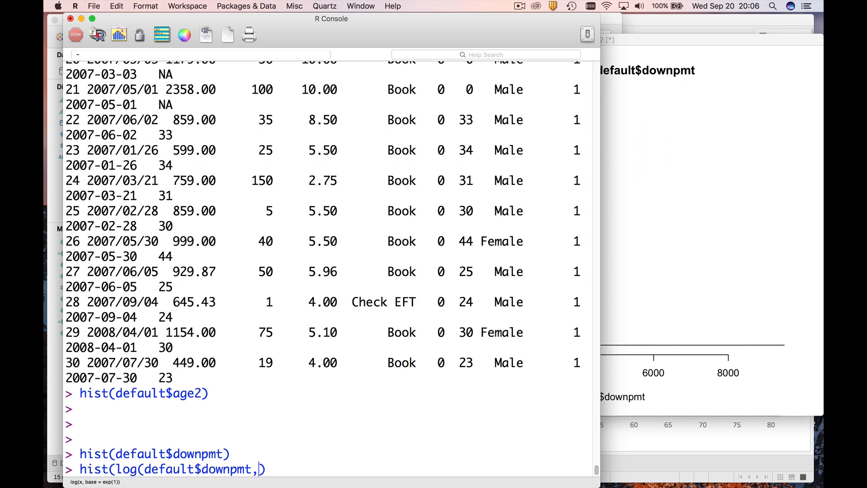
{"action": "type", "text": "+1)"}
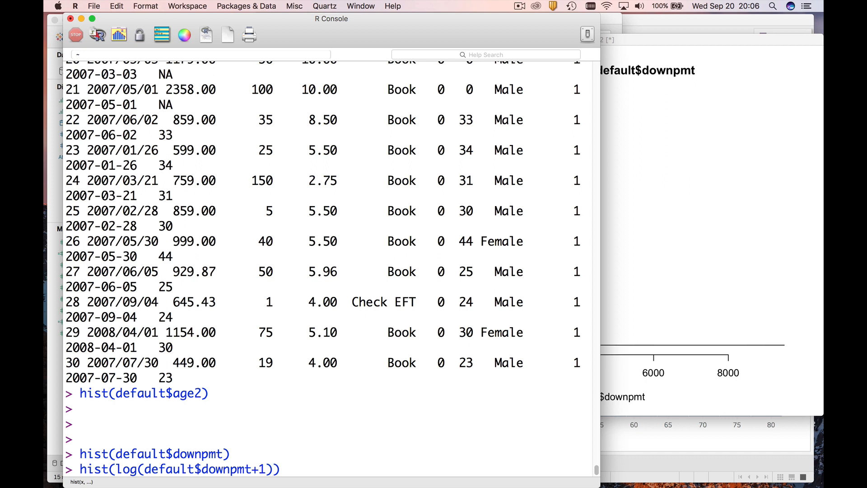
{"action": "left_click", "coordinate": [277, 469]}
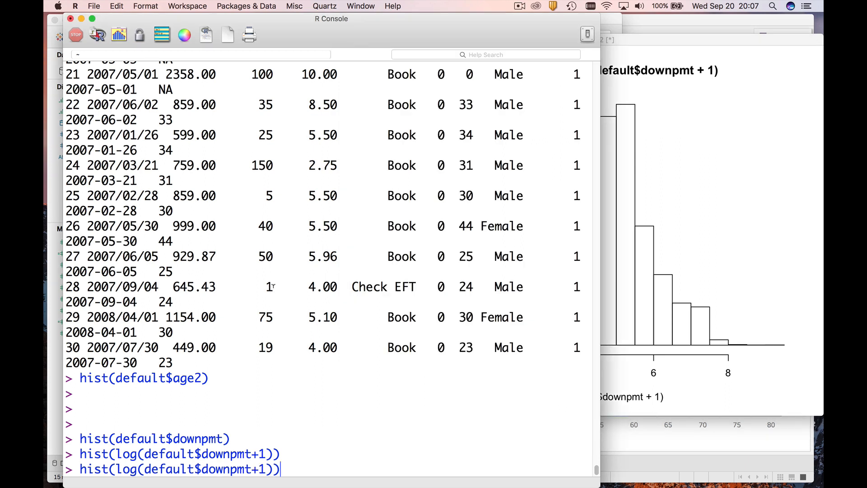
- Redraw the log(default$downpmt+1) histogram with breaks=50, then with 100 breaks
{"action": "type", "text": ","}
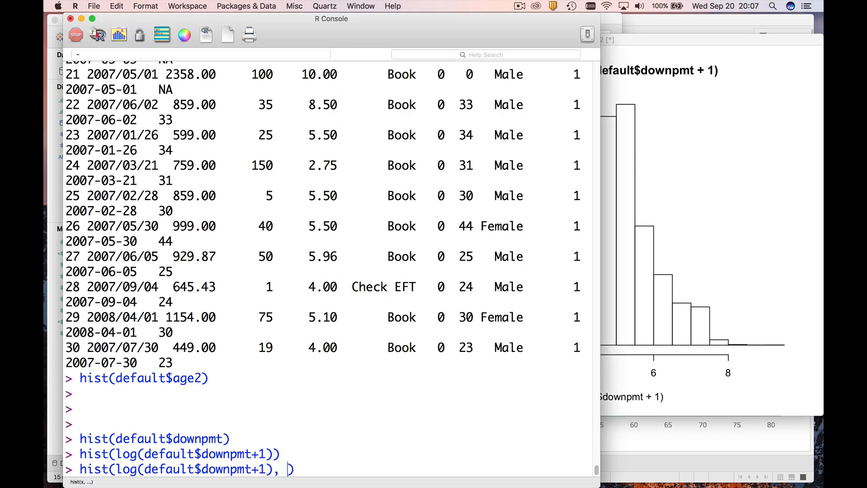
{"action": "type", "text": "breaks="}
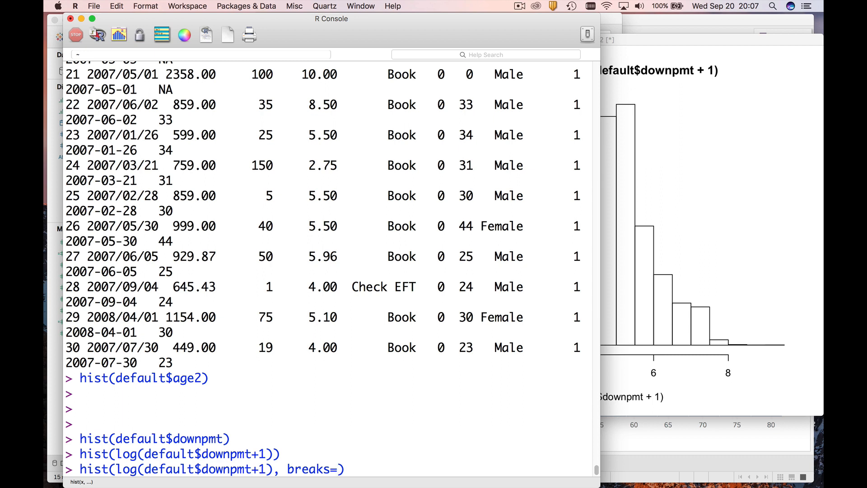
{"action": "type", "text": "50"}
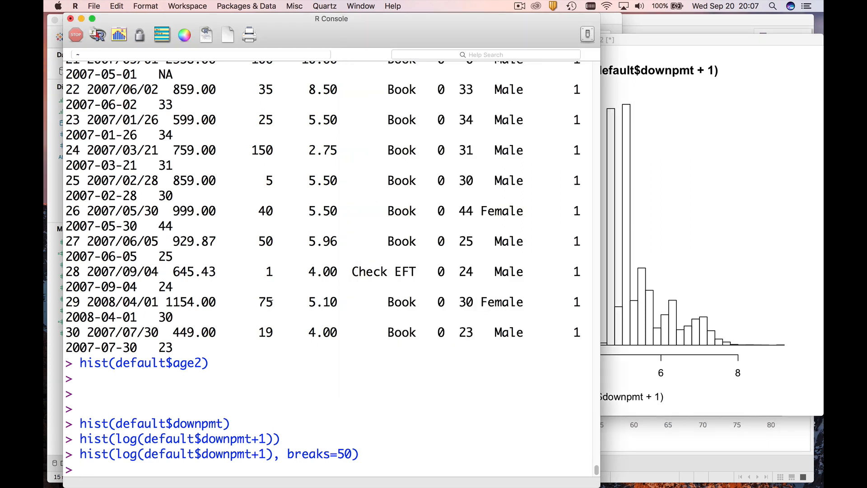
{"action": "type", "text": "hist(log(default$downpmt+1), breaks=0)"}
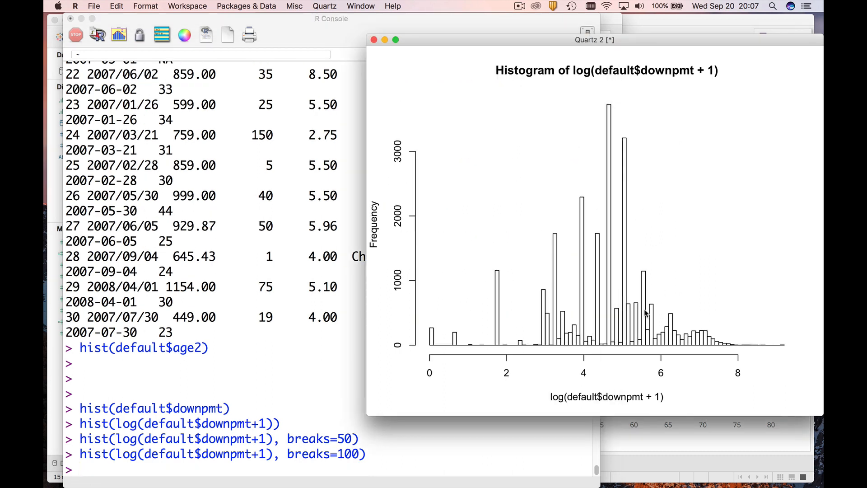
{"action": "mouse_move", "coordinate": [635, 330]}
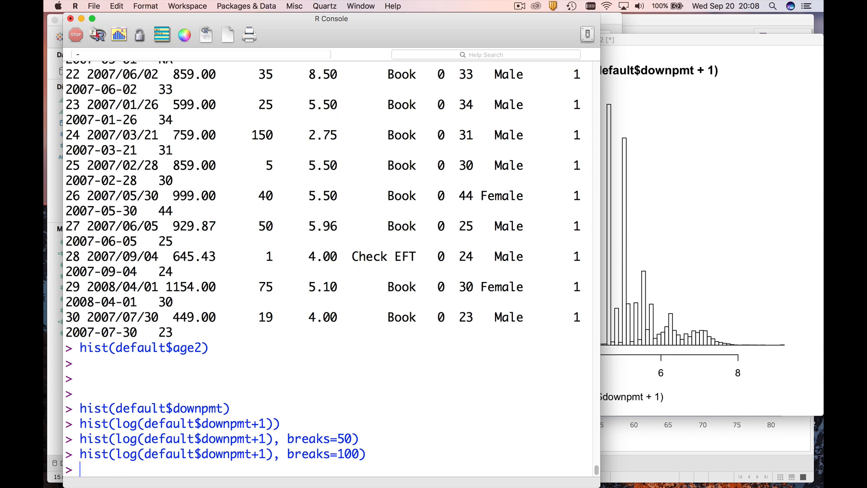
- Print freqdist(default$downpmt) and scroll through the full frequency table
{"action": "type", "text": "freqdist("}
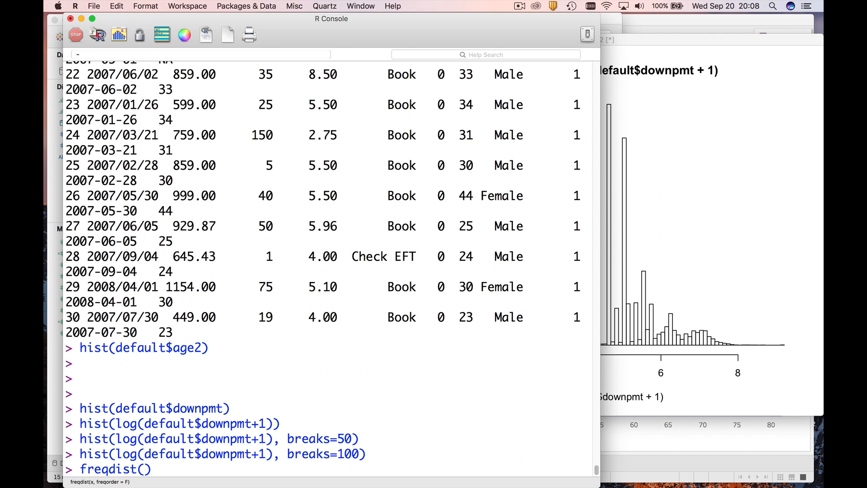
{"action": "type", "text": "default"}
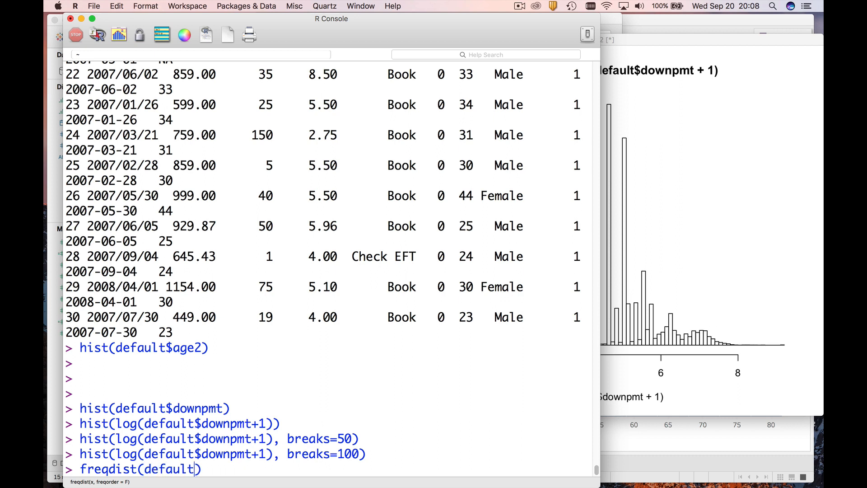
{"action": "type", "text": "$downpmt"}
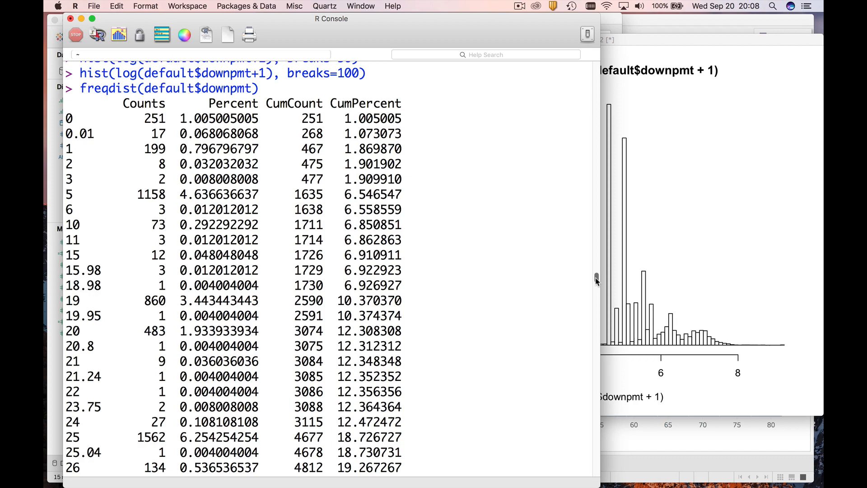
{"action": "scroll", "scroll_direction": "down", "scroll_amount": 3}
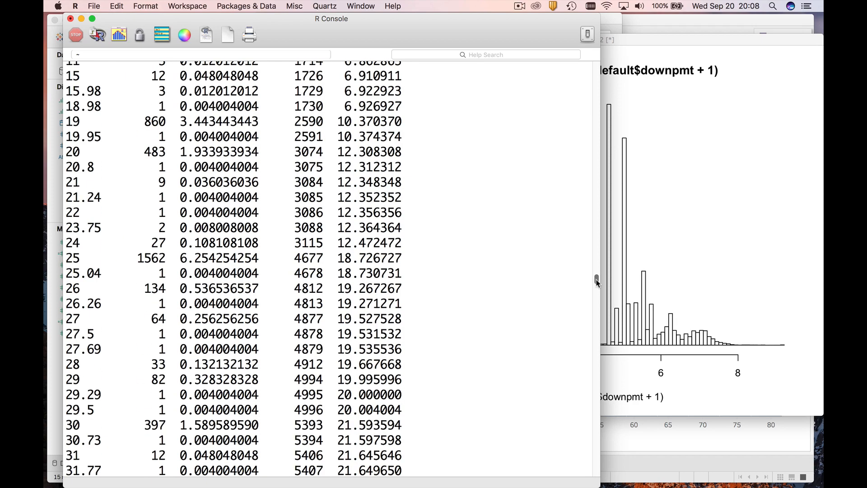
{"action": "scroll", "scroll_direction": "down", "scroll_amount": 3}
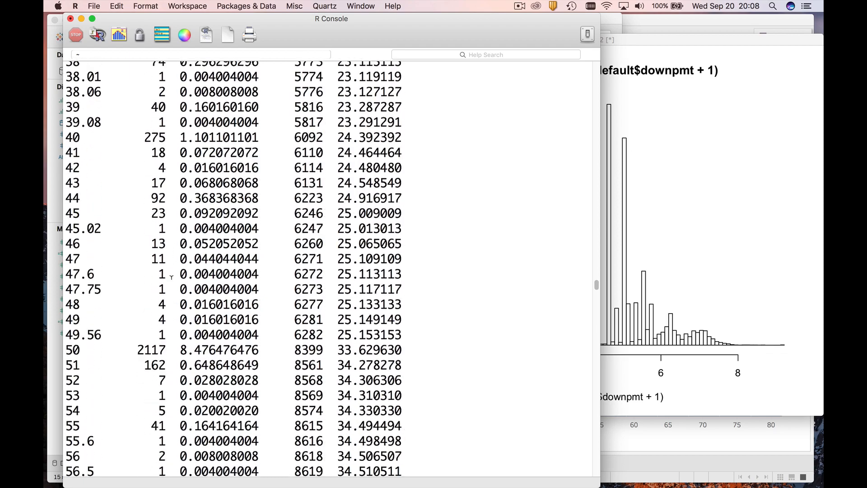
{"action": "scroll", "scroll_direction": "down", "scroll_amount": 3}
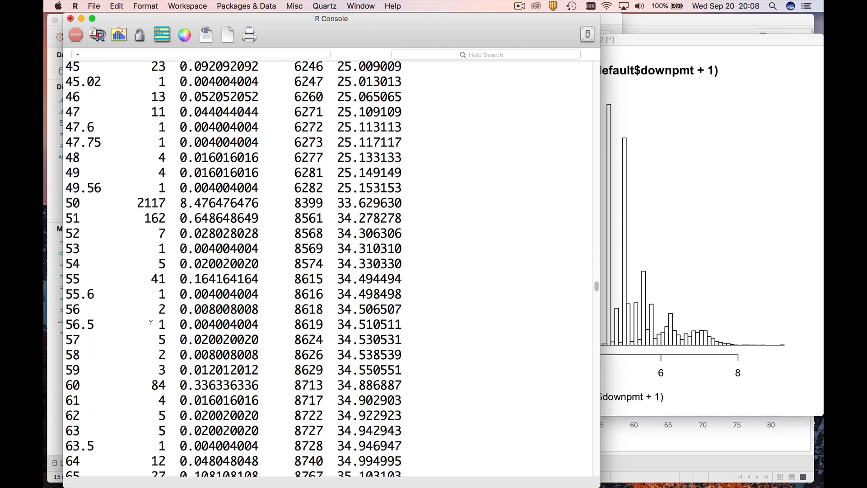
{"action": "scroll", "scroll_direction": "down", "scroll_amount": 3}
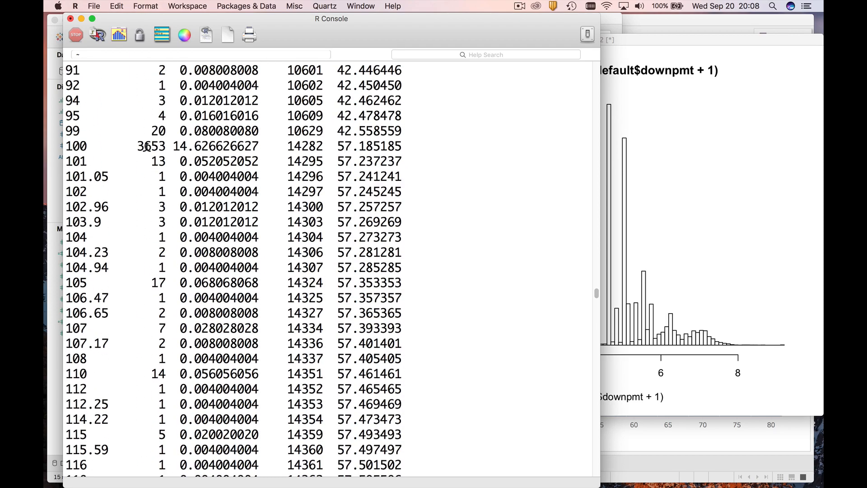
{"action": "scroll", "scroll_direction": "down", "scroll_amount": 3}
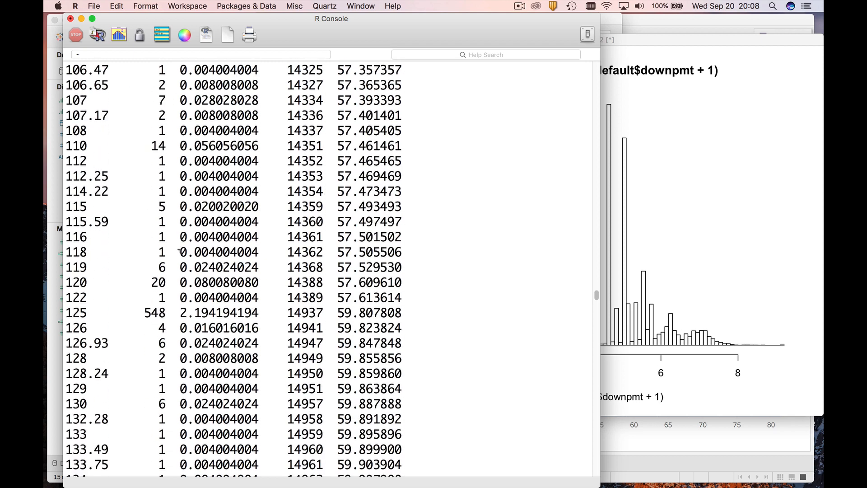
{"action": "scroll", "scroll_direction": "down", "scroll_amount": 3}
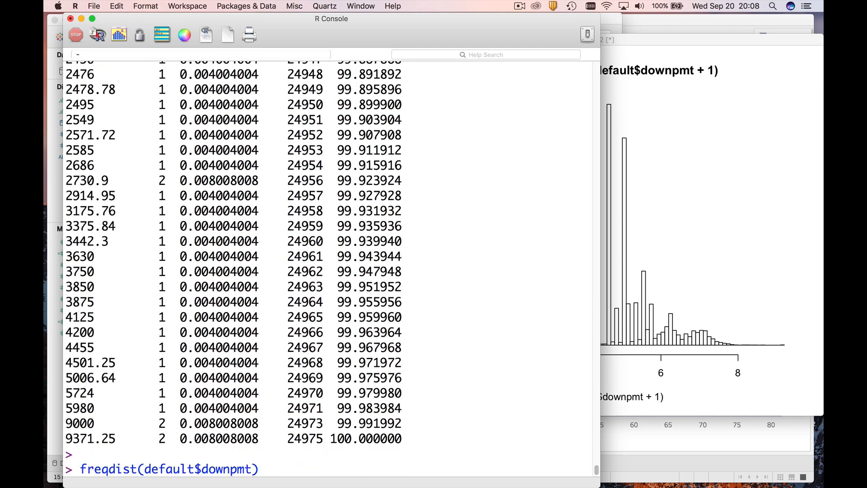
- Run head(freqdist(default$downpmt, T), 30) to show the 30 most frequent values
{"action": "type", "text": ","}
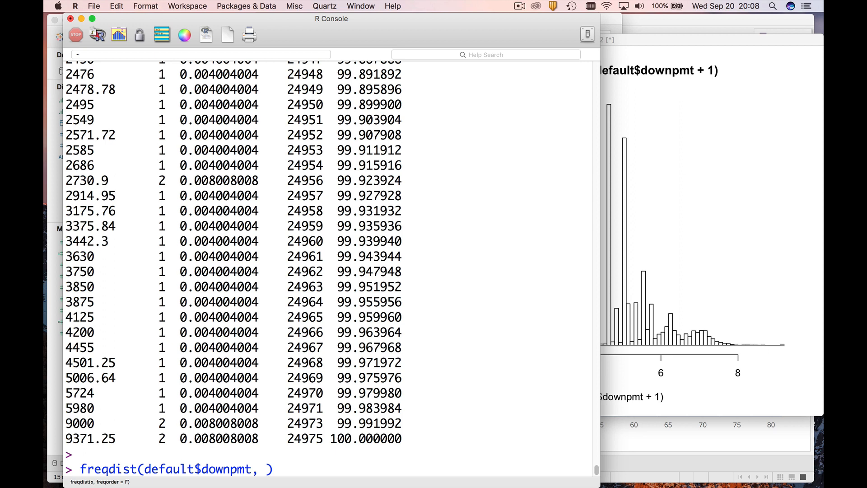
{"action": "type", "text": "T"}
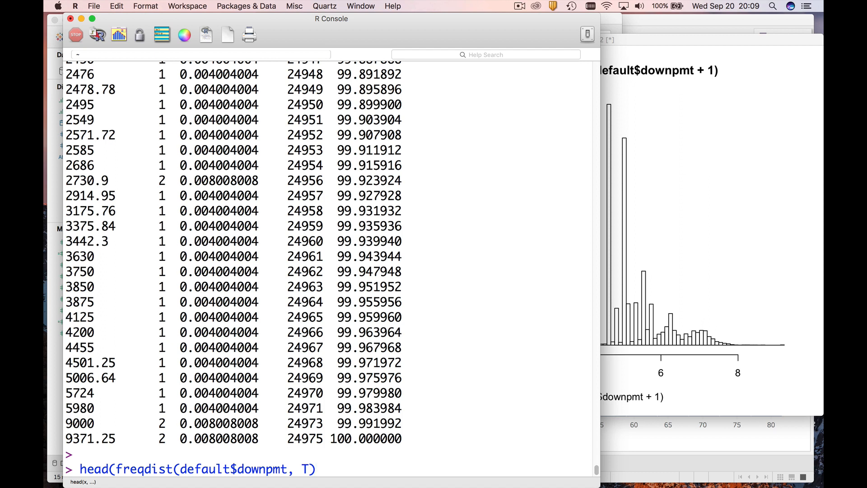
{"action": "type", "text": ", n"}
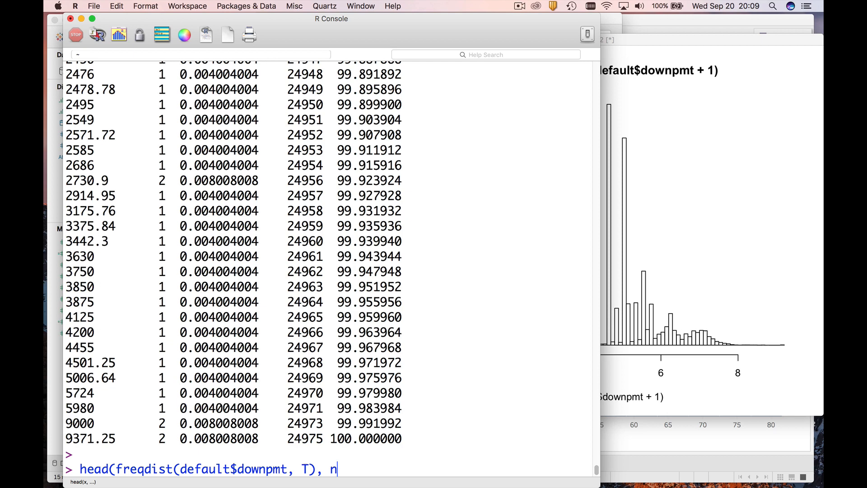
{"action": "type", "text": "30)"}
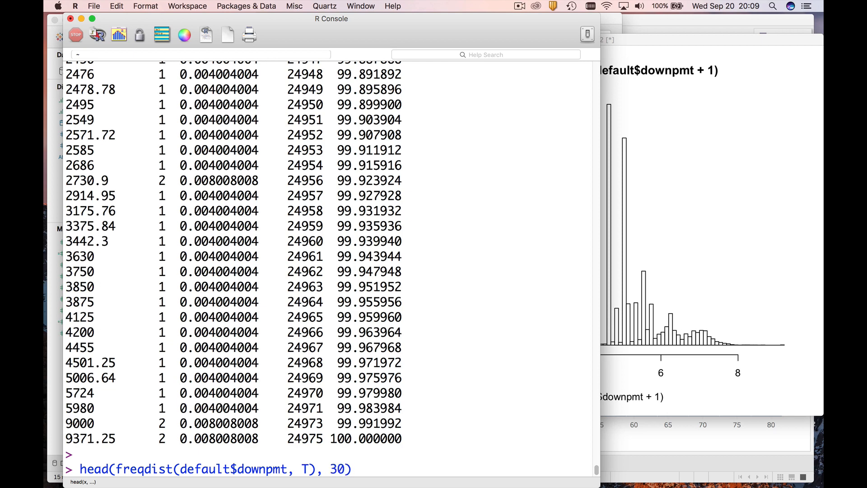
{"action": "key", "text": "Return"}
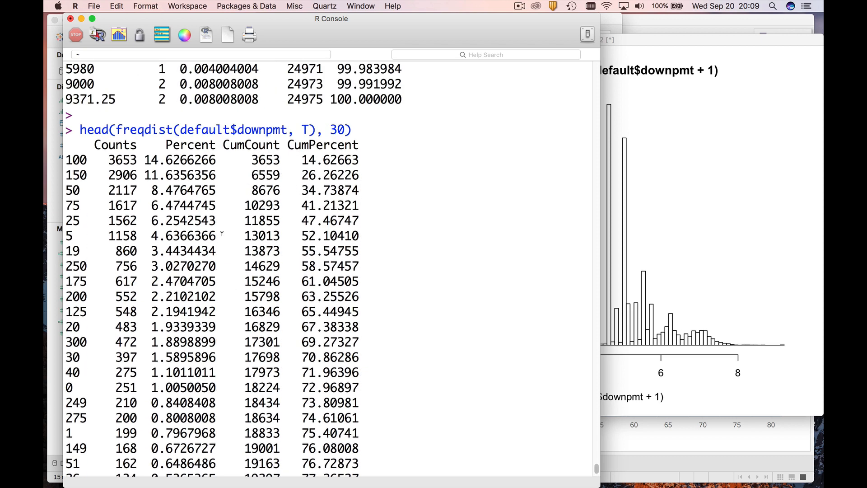
{"action": "scroll", "scroll_direction": "down", "scroll_amount": 3}
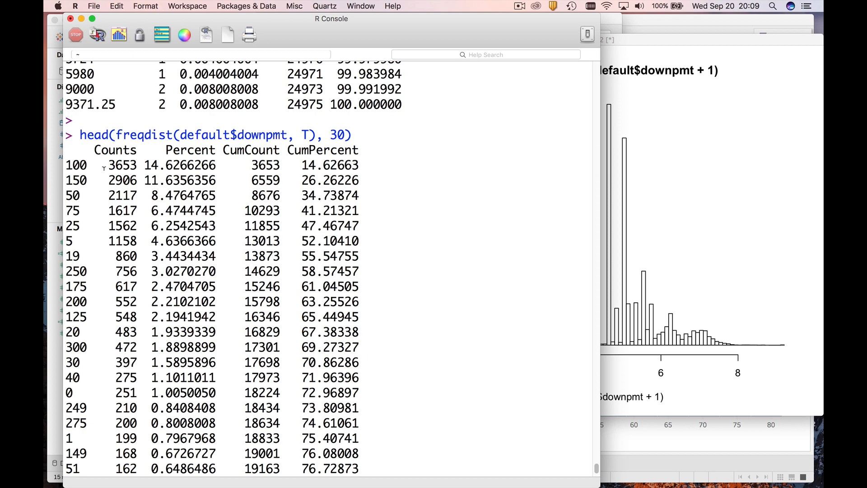
{"action": "mouse_move", "coordinate": [606, 282]}
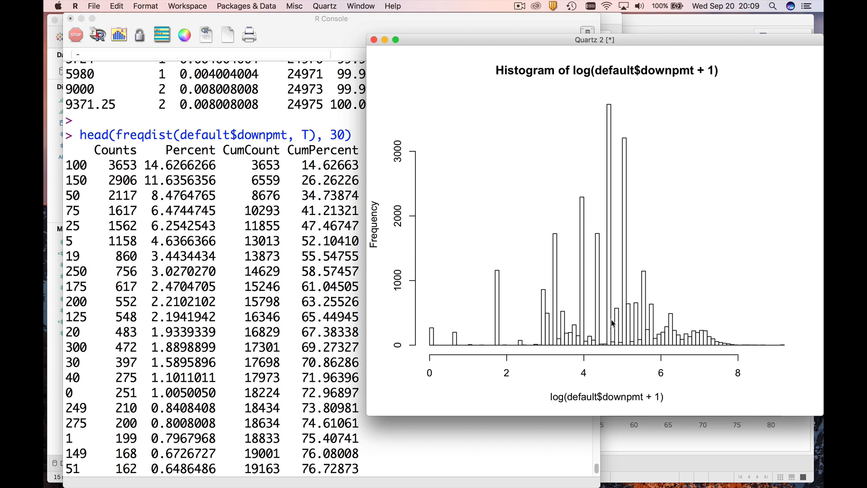
{"action": "mouse_move", "coordinate": [608, 108]}
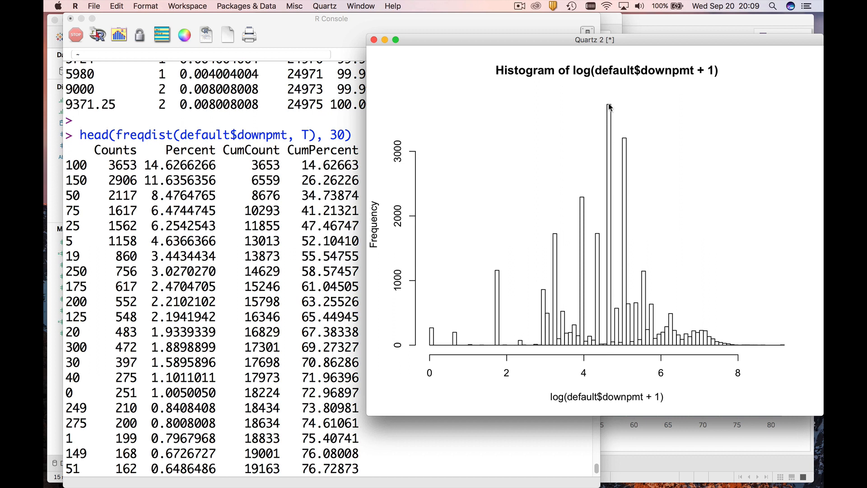
{"action": "mouse_move", "coordinate": [116, 188]}
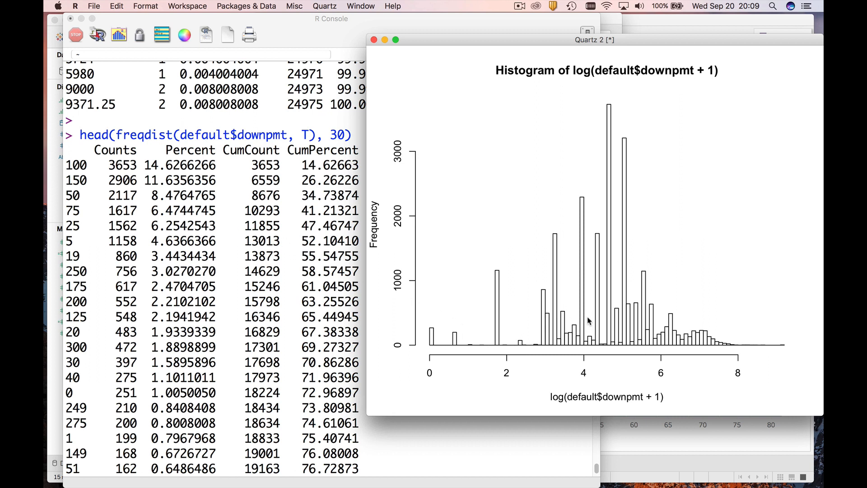
{"action": "mouse_move", "coordinate": [625, 146]}
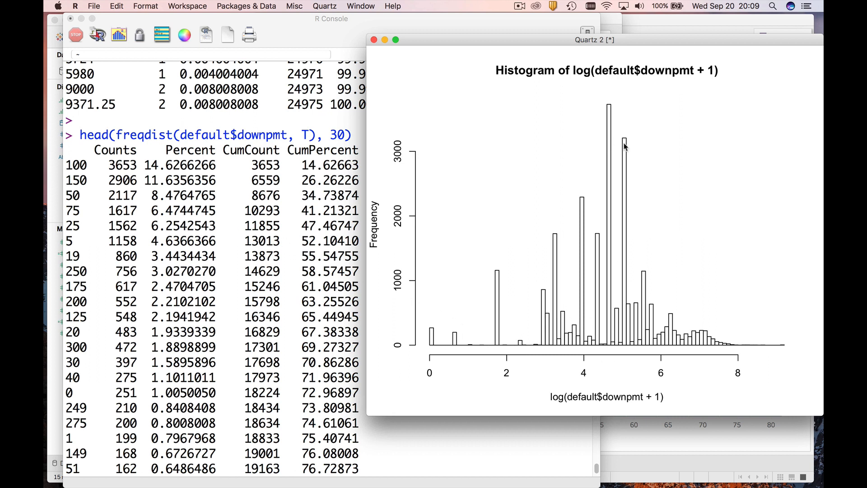
{"action": "mouse_move", "coordinate": [582, 209]}
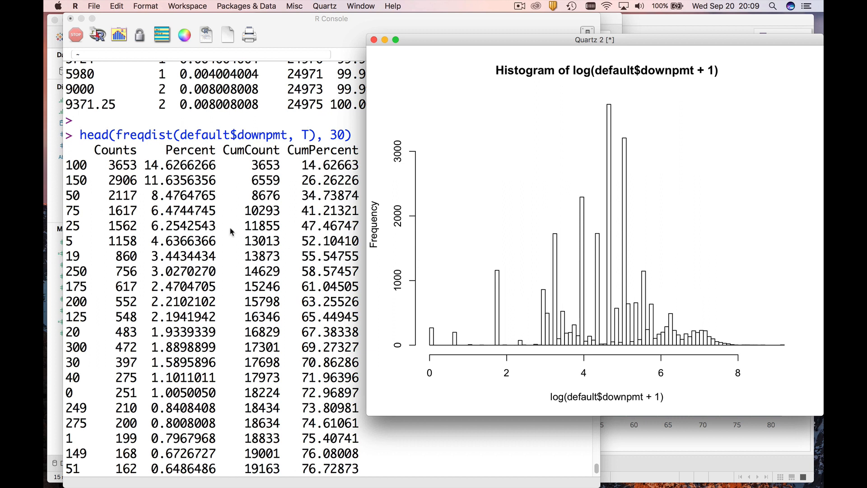
{"action": "mouse_move", "coordinate": [581, 201]}
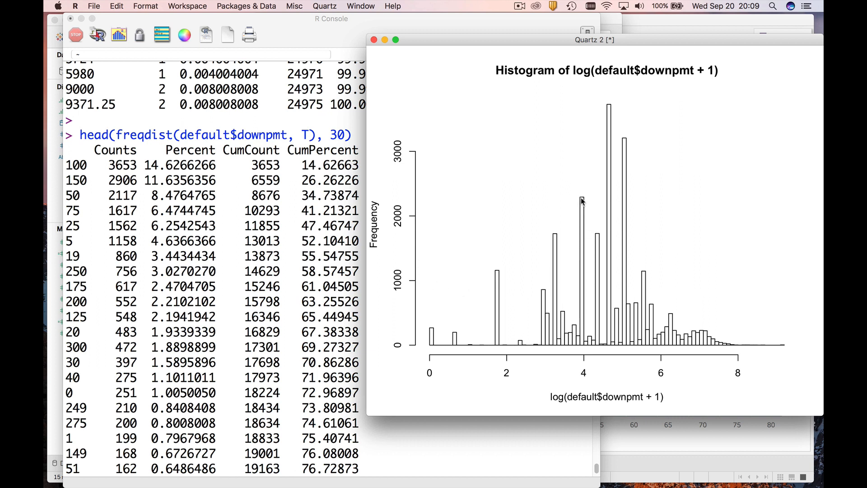